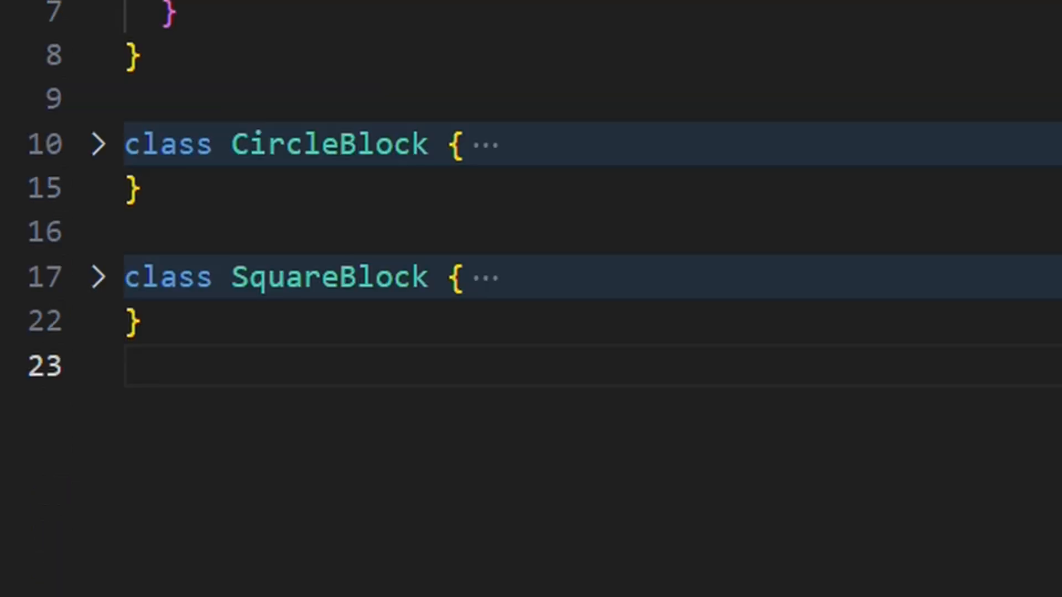
Write const toy = new ShapeToy(); then push a CircleBlock and a SquareBlock into toy.squares.
type("const toy = new ShapeToy();")
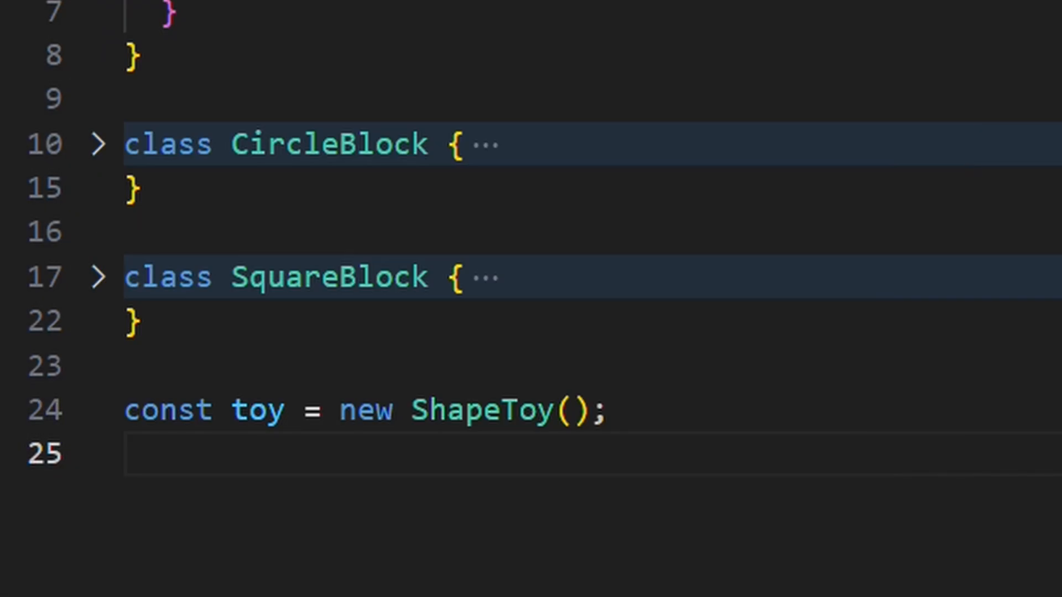
type("toy.squares.push(new CircleBlock());")
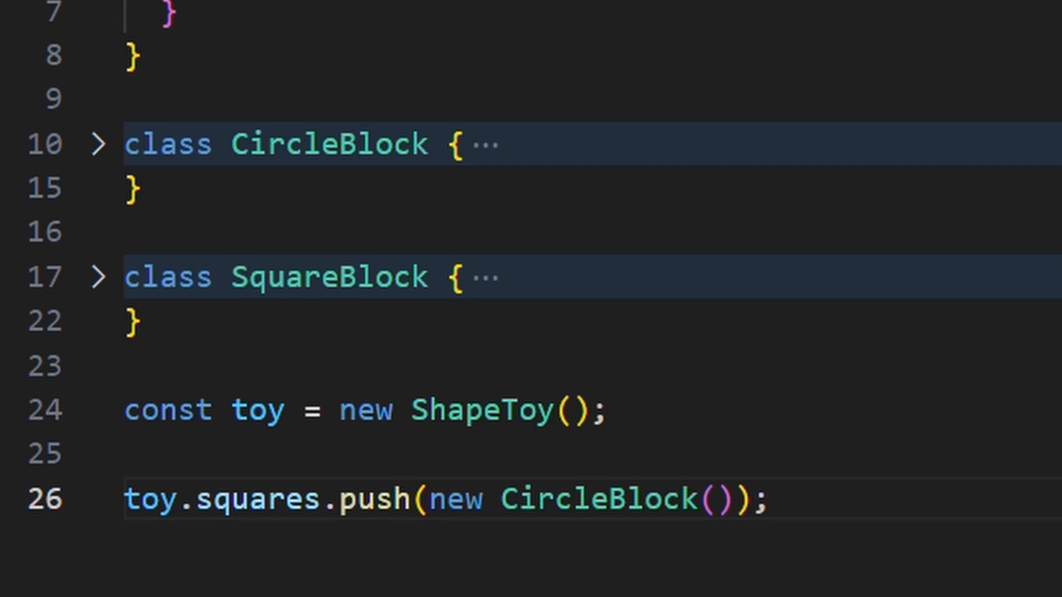
type("toy.squares.push(new SquareBlock());")
type("toy.circles")
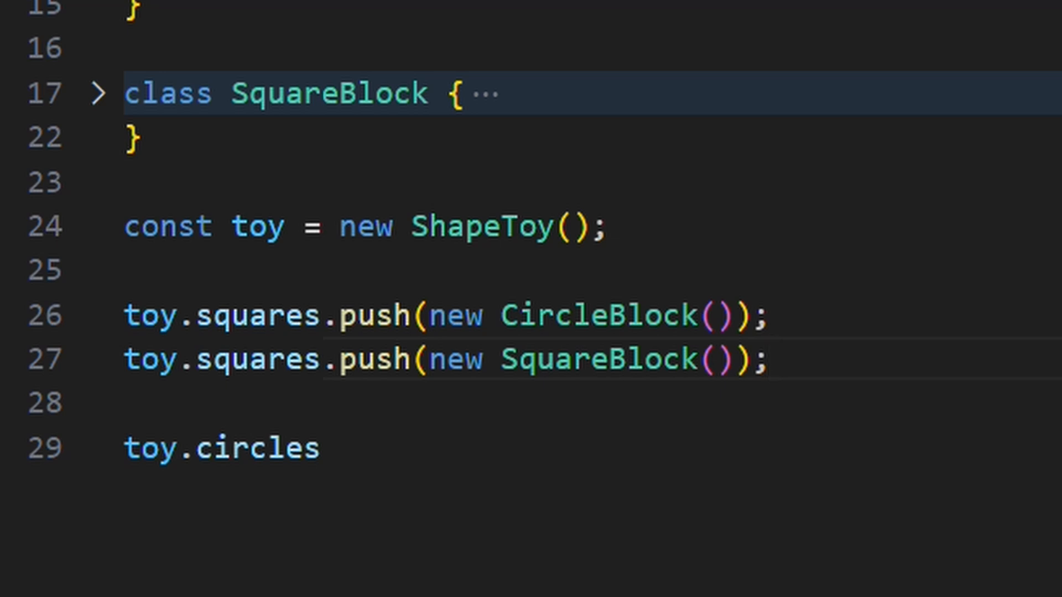
Add toy.circles.push lines for a new CircleBlock and a new SquareBlock.
type(".push(new CircleBlock());")
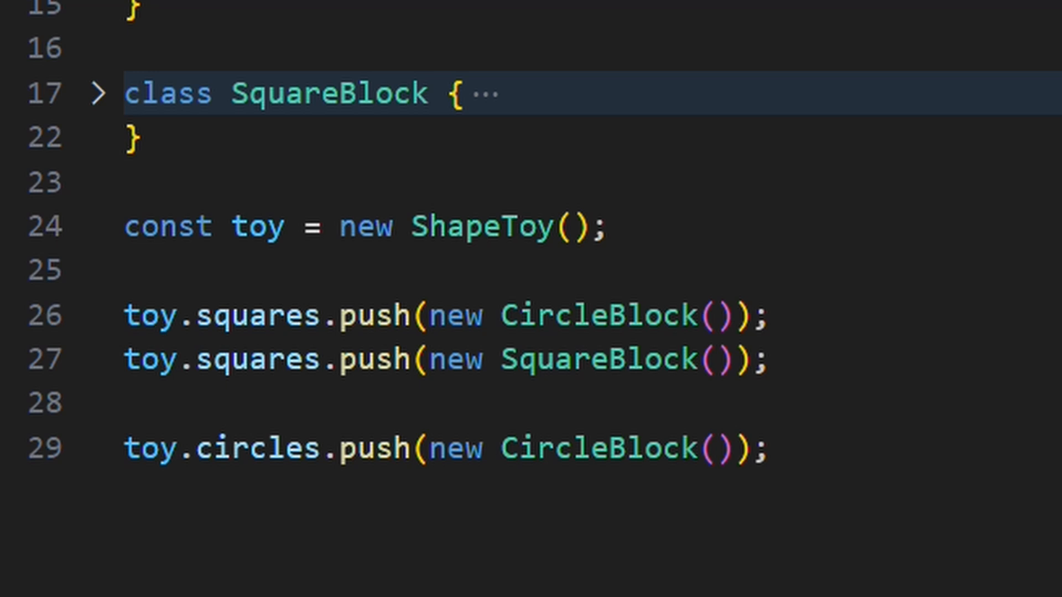
type("toy.circles.push(new SquareBlock());")
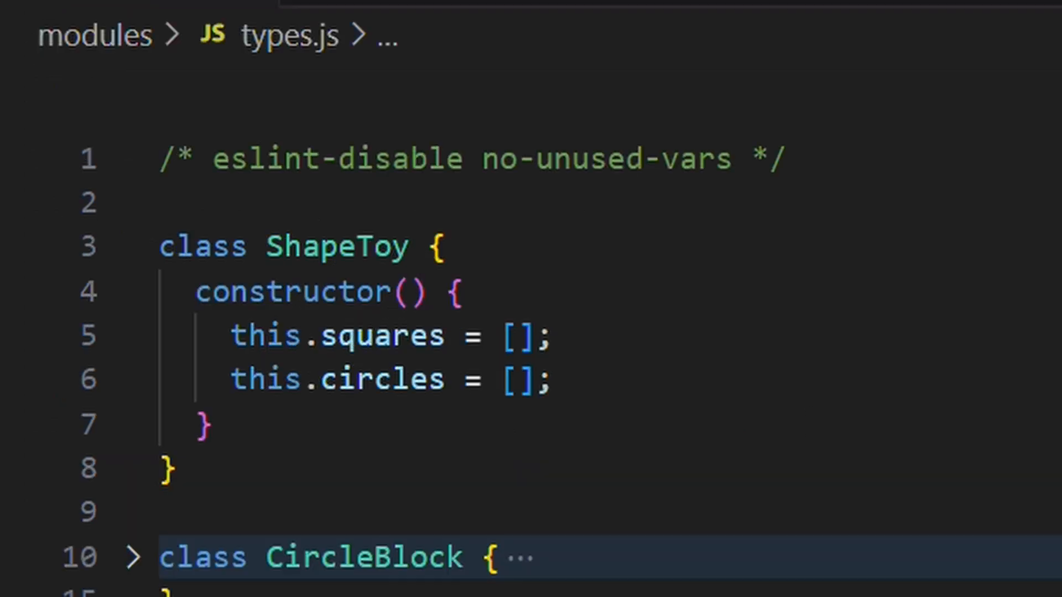
mouse_move(622, 236)
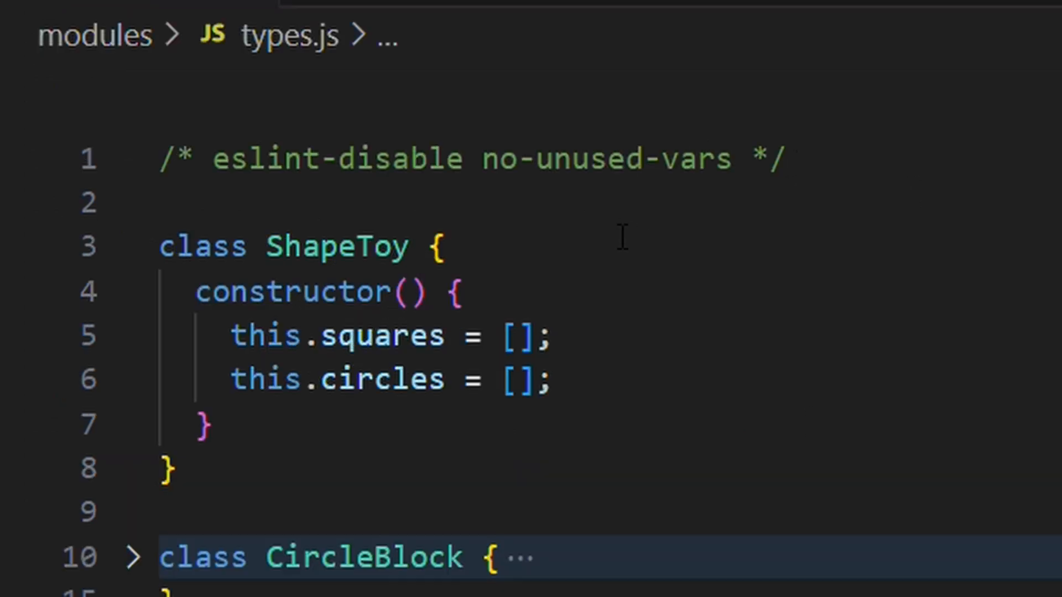
type("// @ts-check")
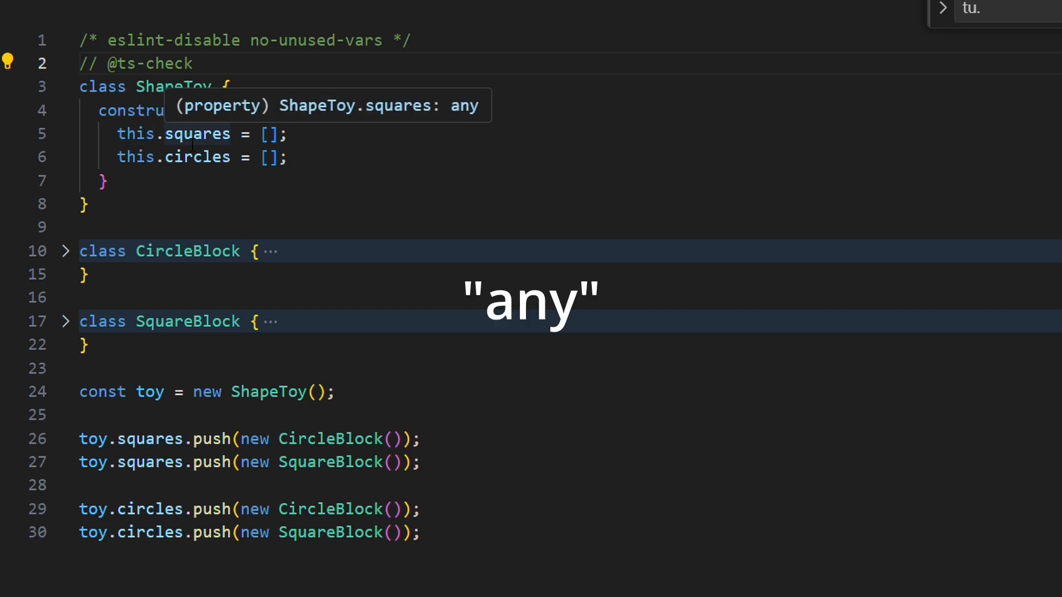
mouse_move(570, 222)
type("/** @type {SquareBlock[]} */")
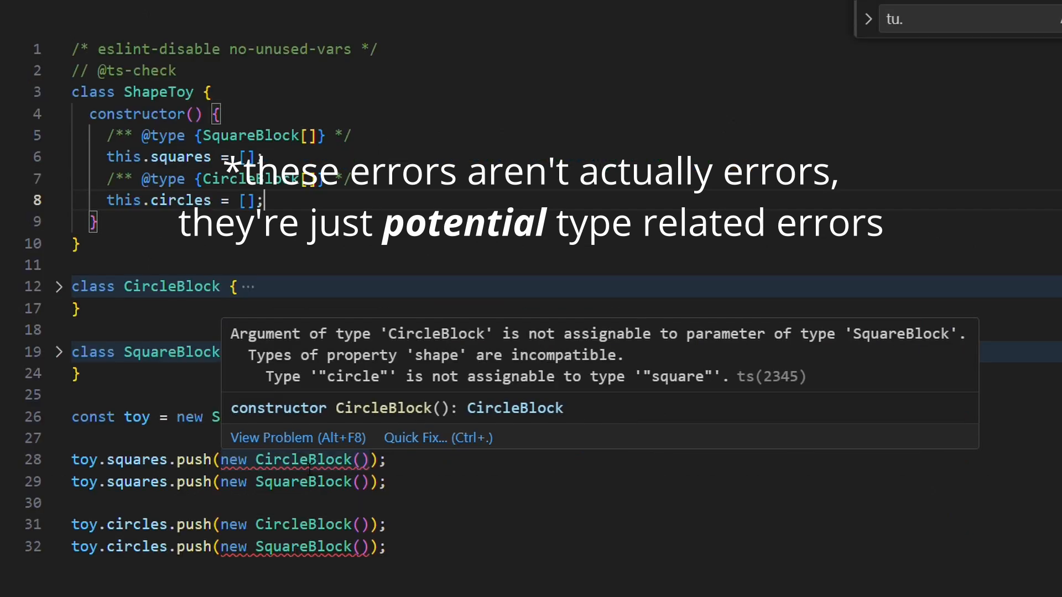
mouse_move(474, 352)
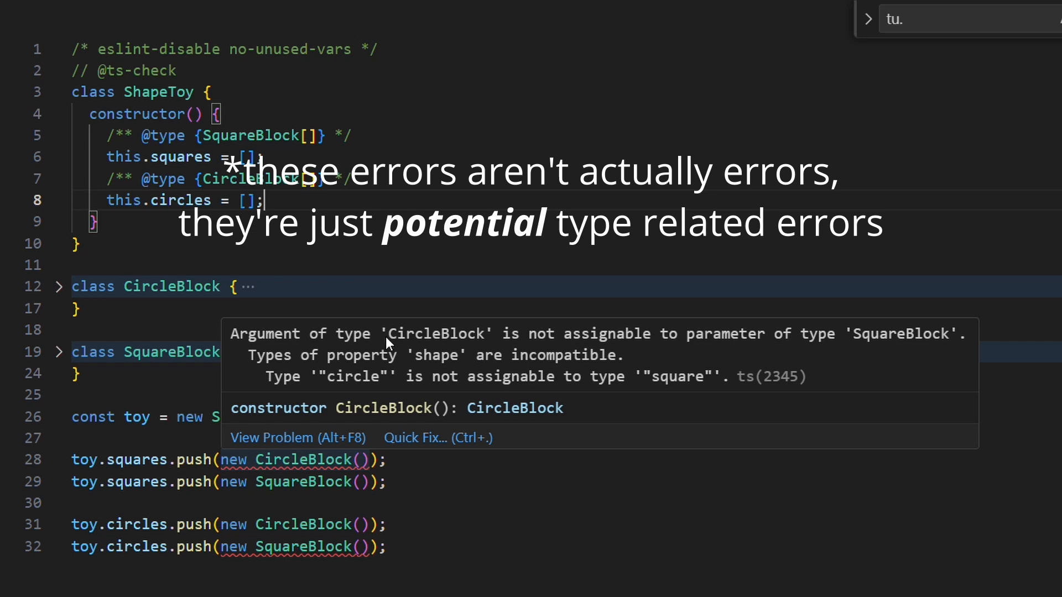
left_click_drag(389, 333, 904, 333)
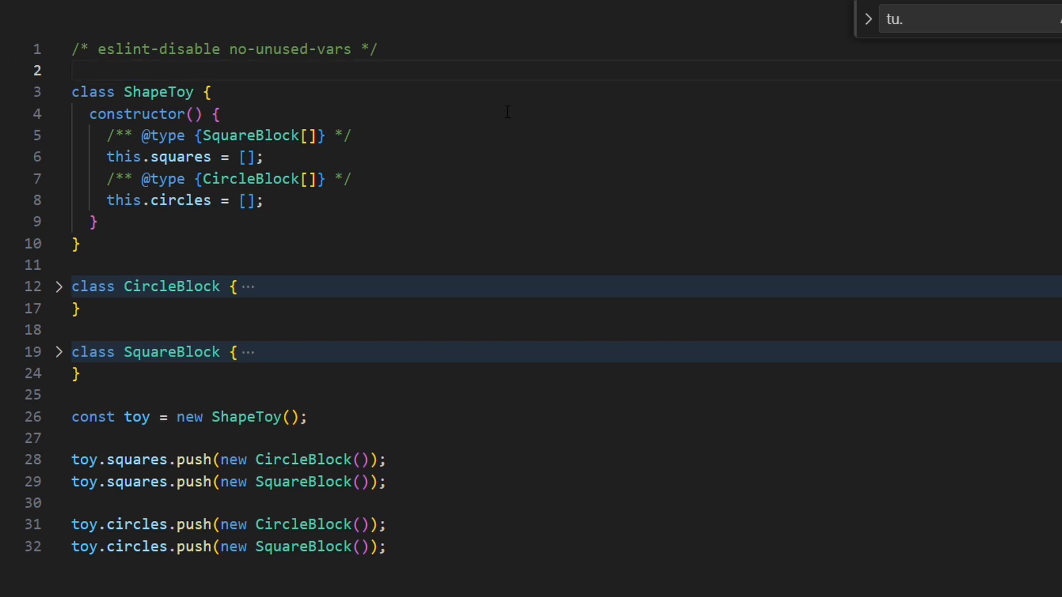
mouse_move(460, 97)
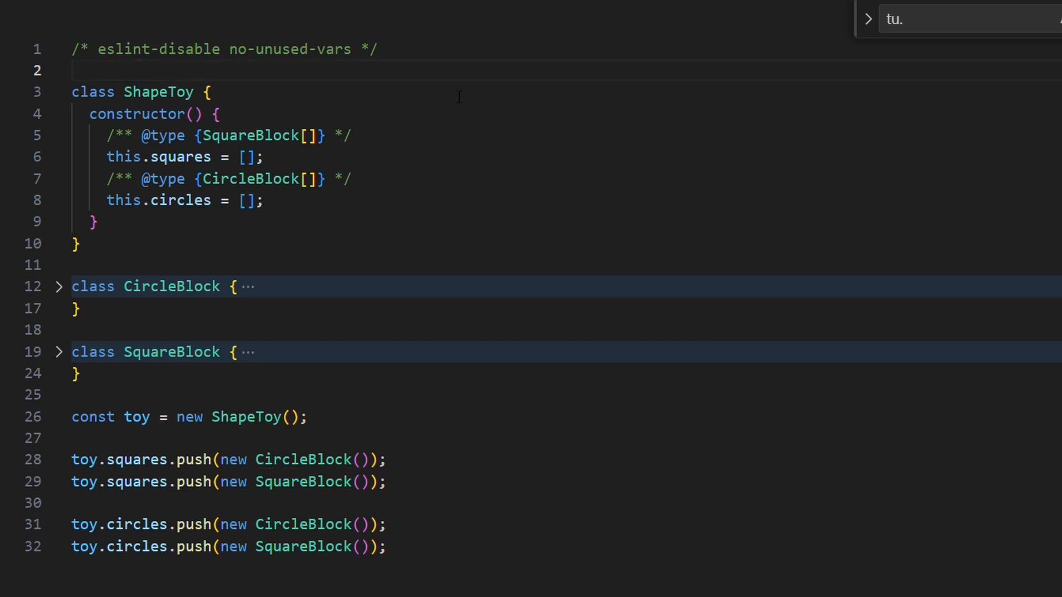